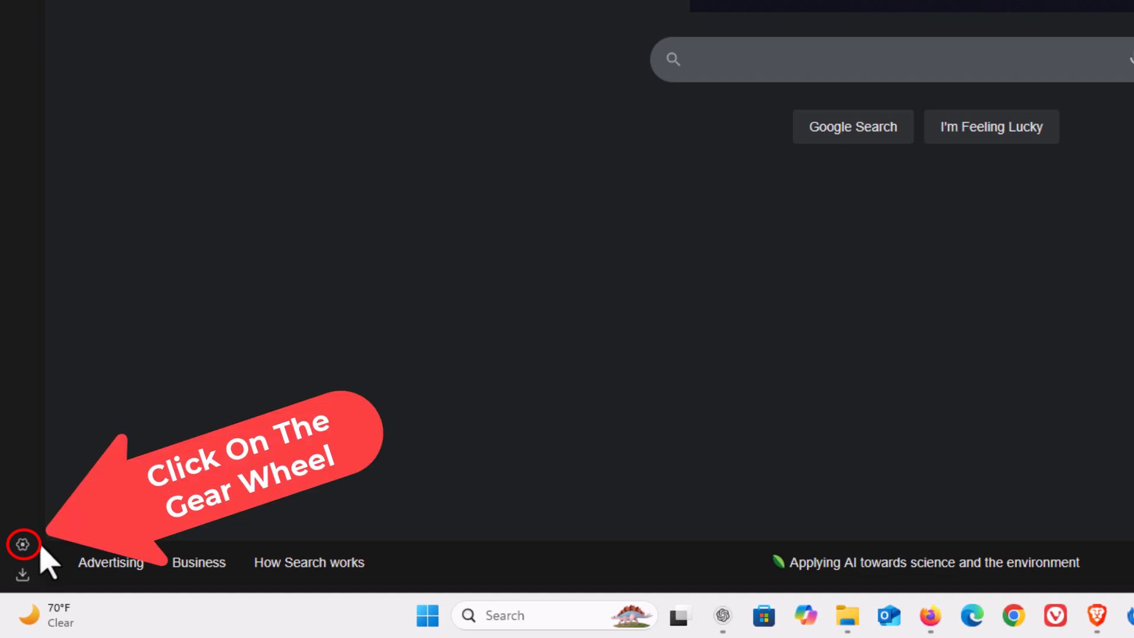
- Bring up the browser settings page from the sidebar gear icon
{"action": "left_click", "coordinate": [22, 545]}
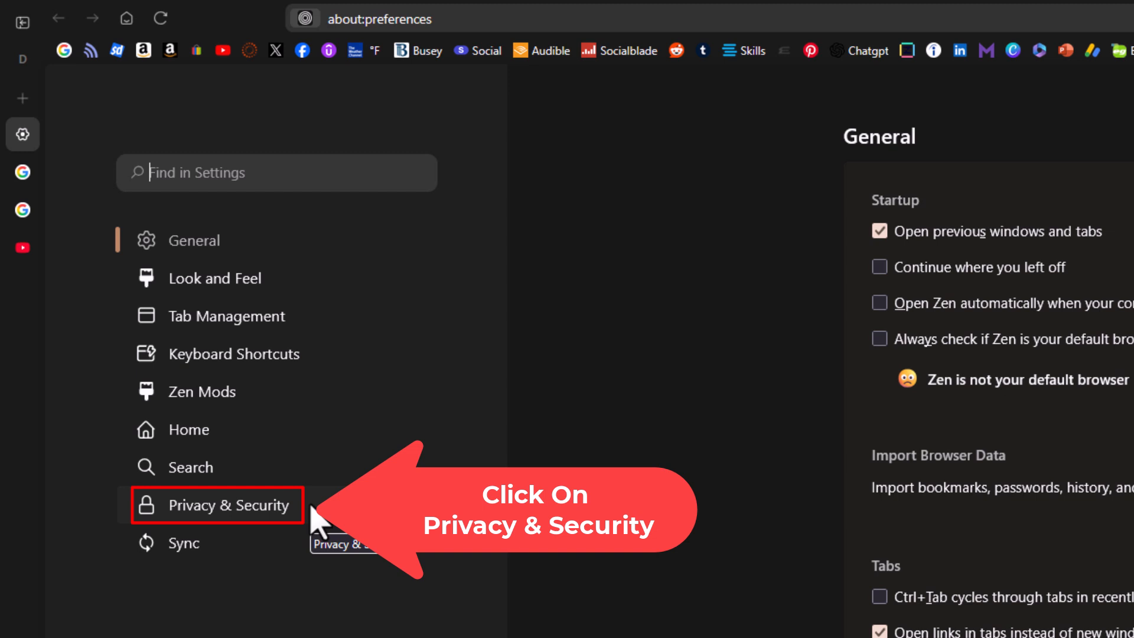
- Show Privacy & Security and scroll down to the Permissions section with Block pop-up windows
{"action": "left_click", "coordinate": [217, 504]}
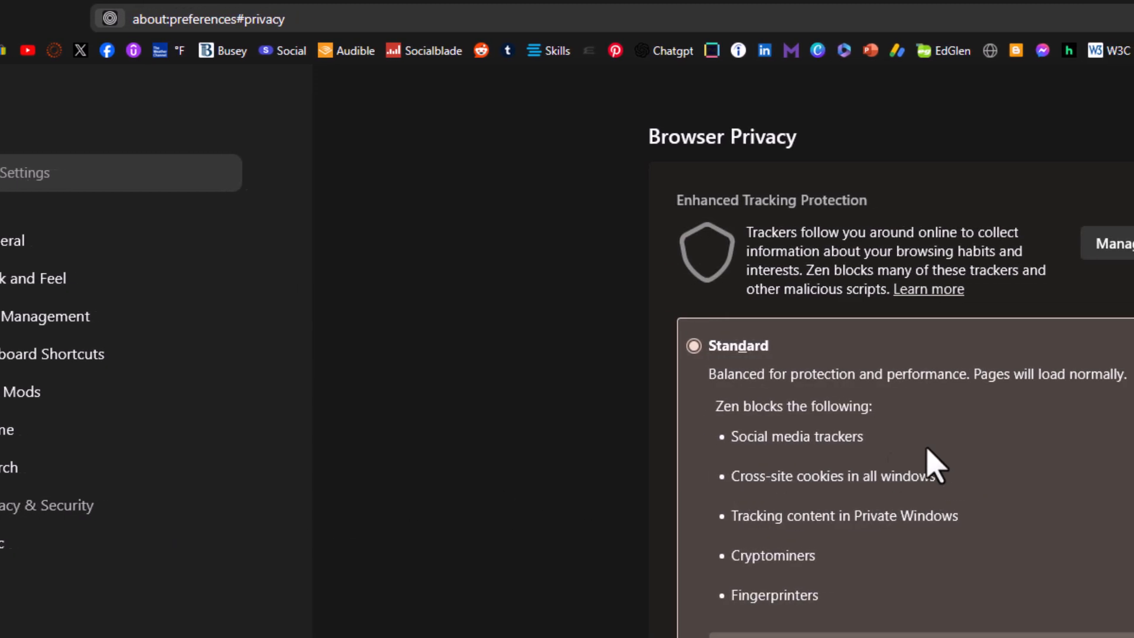
{"action": "scroll", "scroll_direction": "down", "scroll_amount": 3}
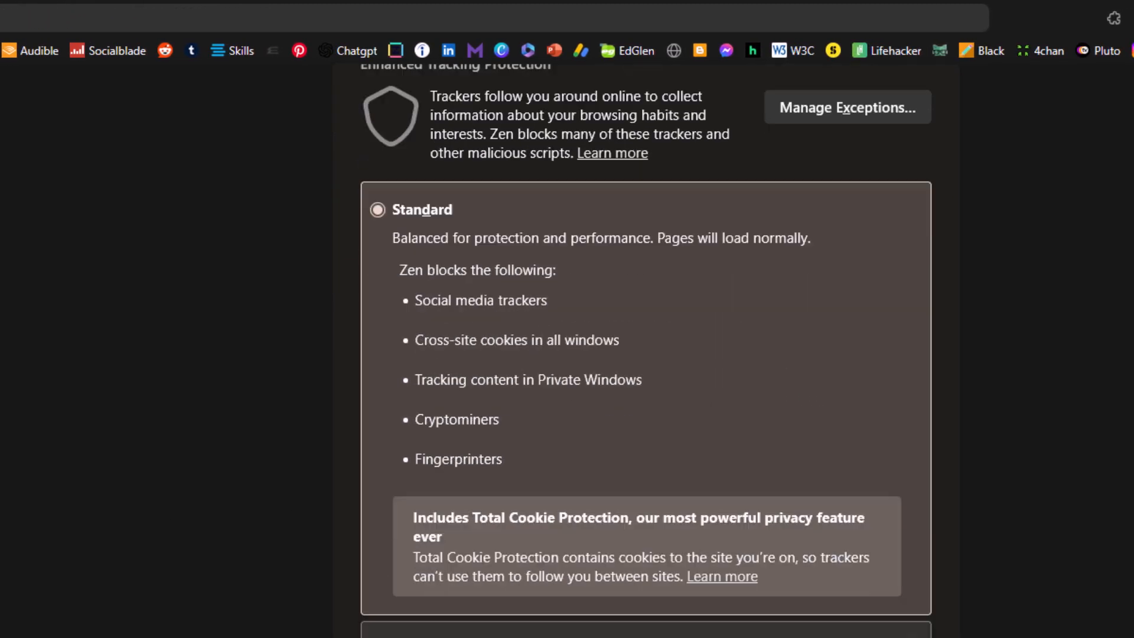
{"action": "scroll", "scroll_direction": "down", "scroll_amount": 3}
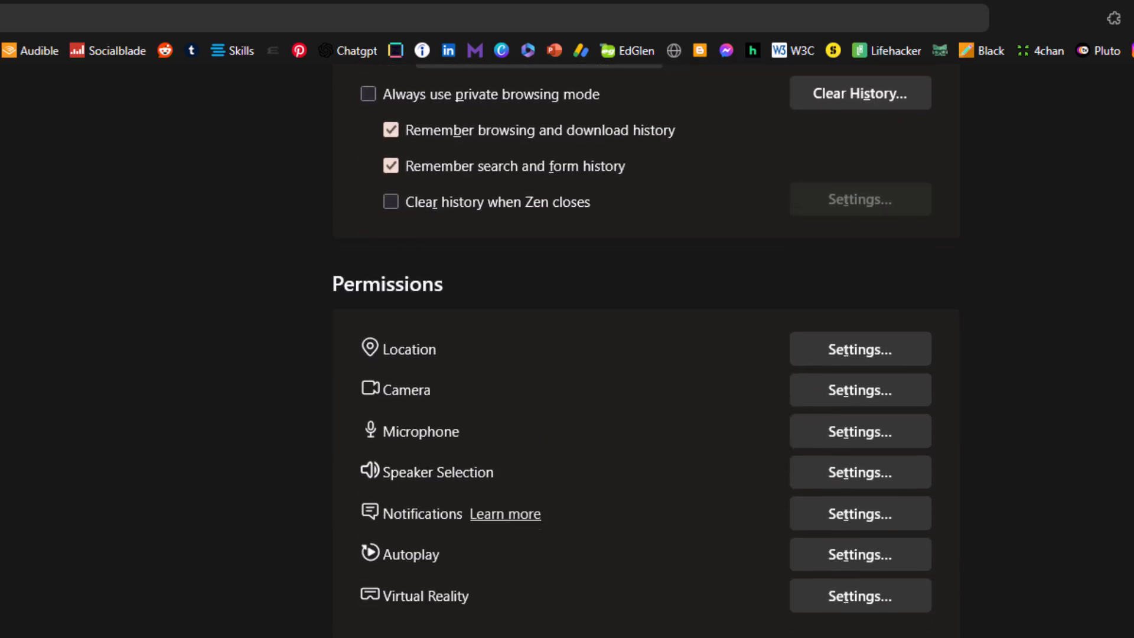
{"action": "scroll", "scroll_direction": "down", "scroll_amount": 3}
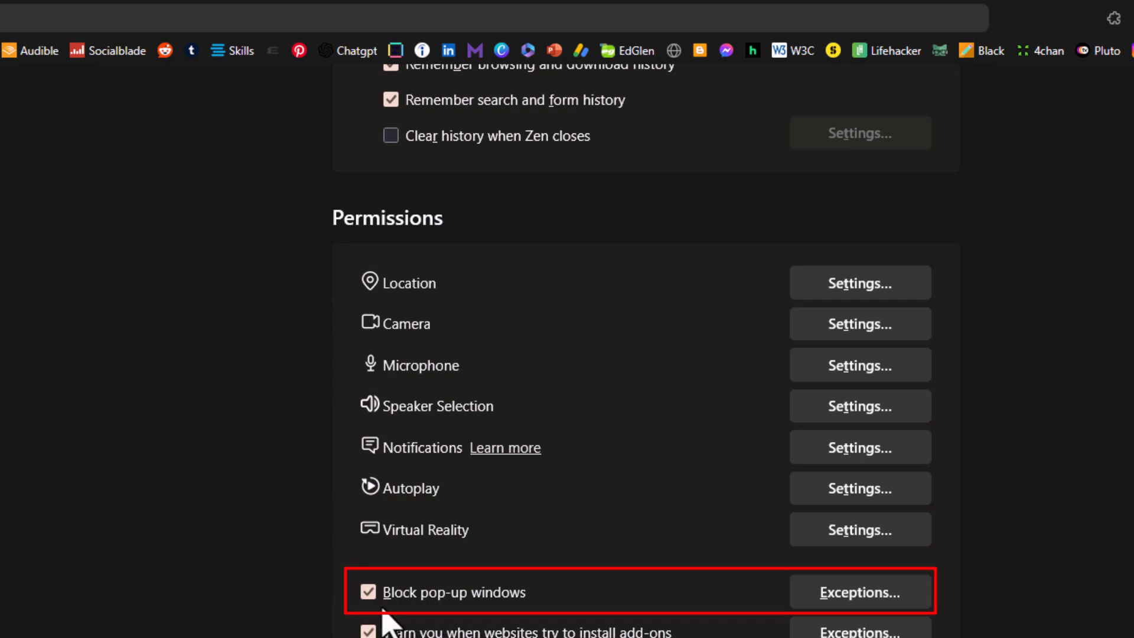
{"action": "left_click", "coordinate": [369, 591]}
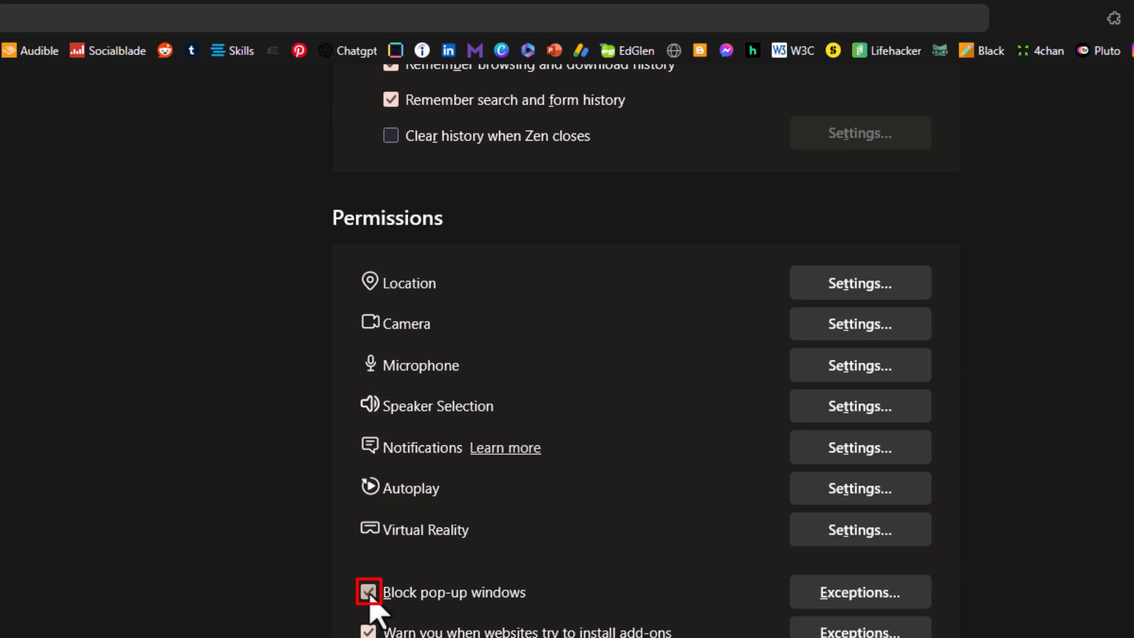
{"action": "left_click", "coordinate": [368, 592]}
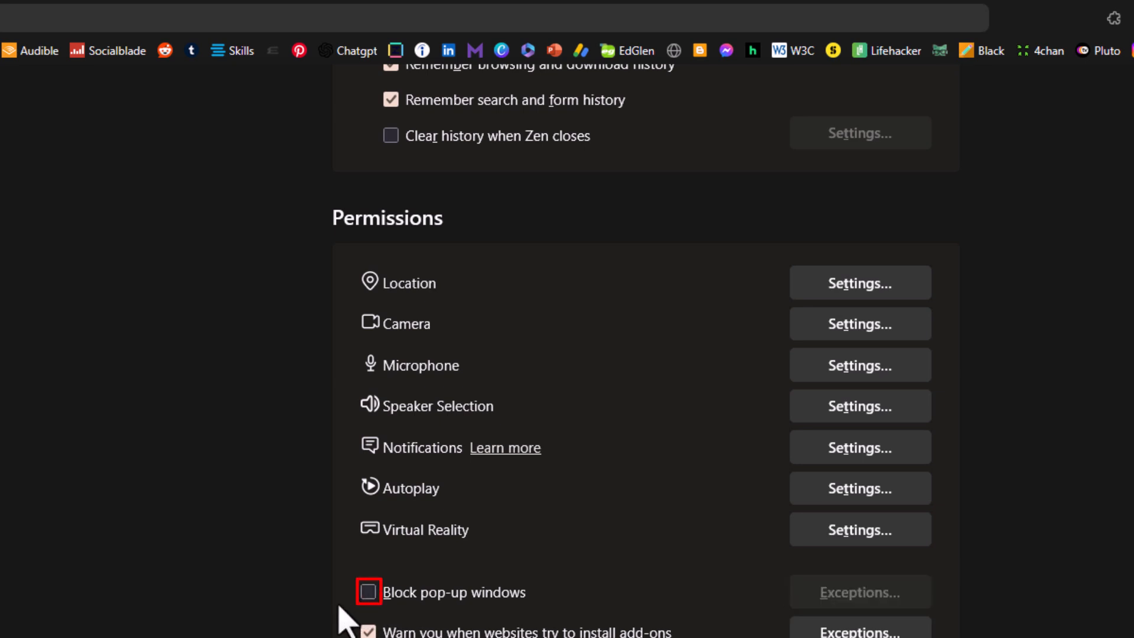
{"action": "left_click", "coordinate": [369, 592]}
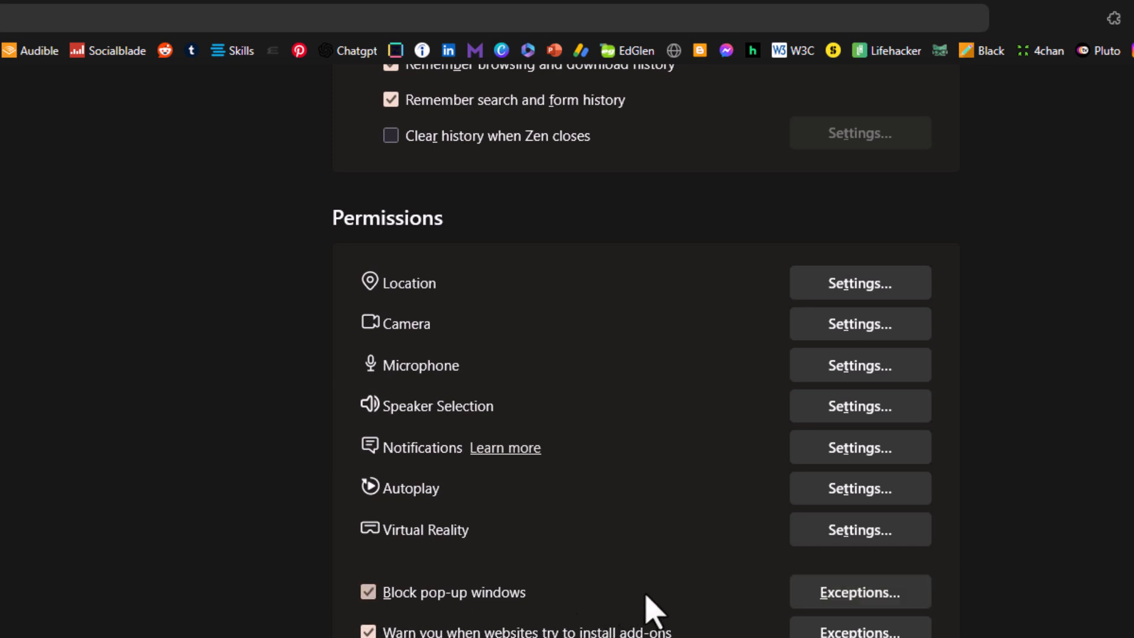
{"action": "mouse_move", "coordinate": [763, 617]}
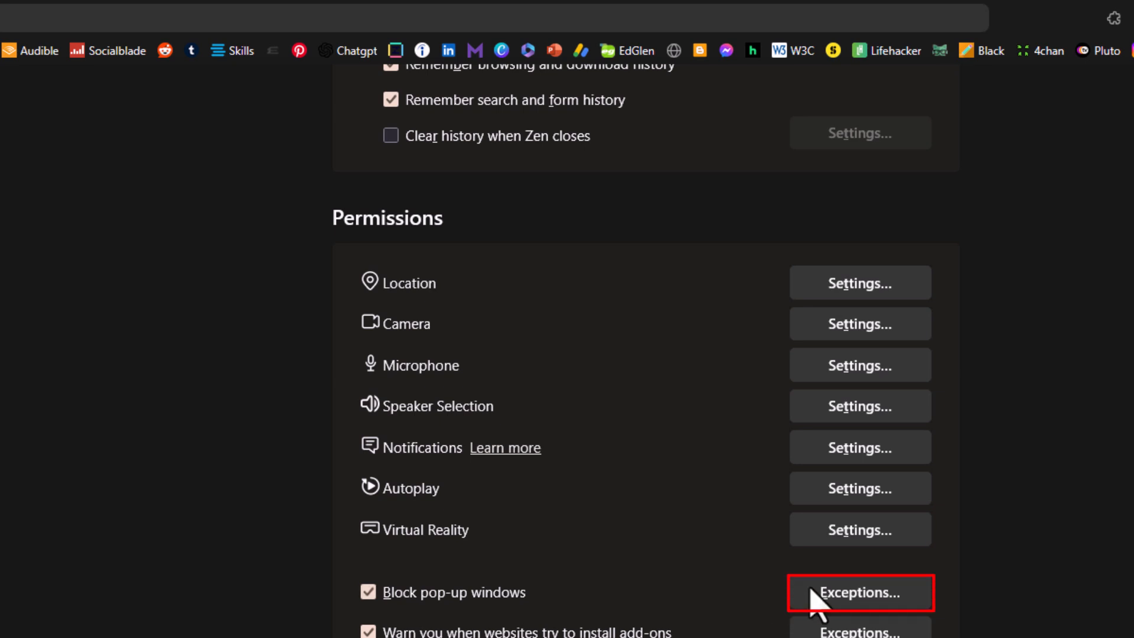
{"action": "left_click", "coordinate": [860, 592]}
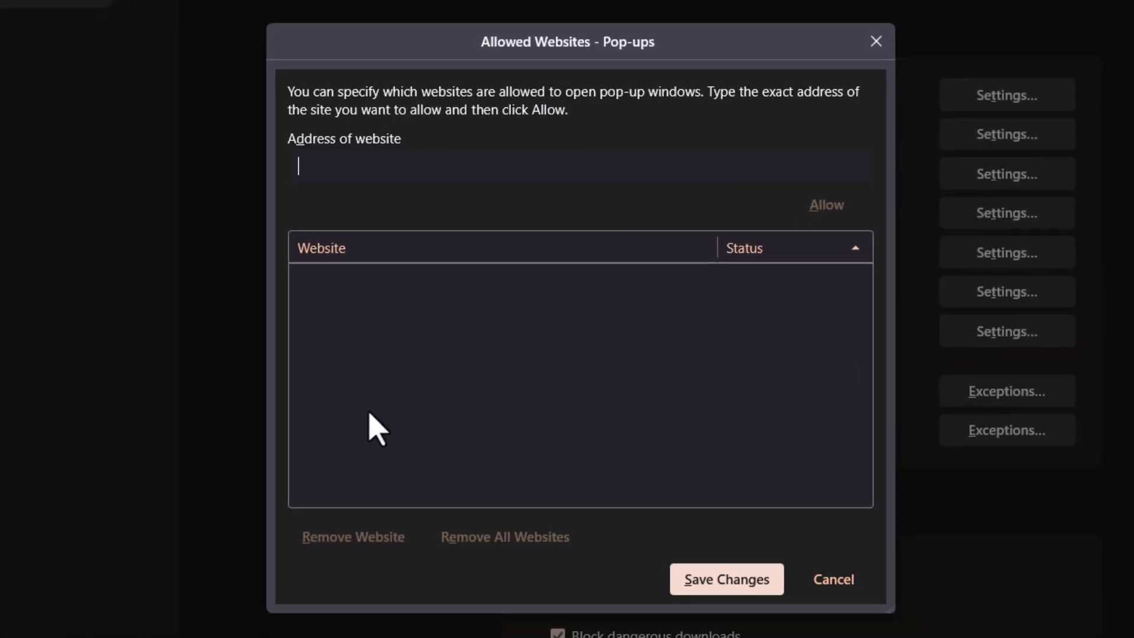
{"action": "mouse_move", "coordinate": [501, 372]}
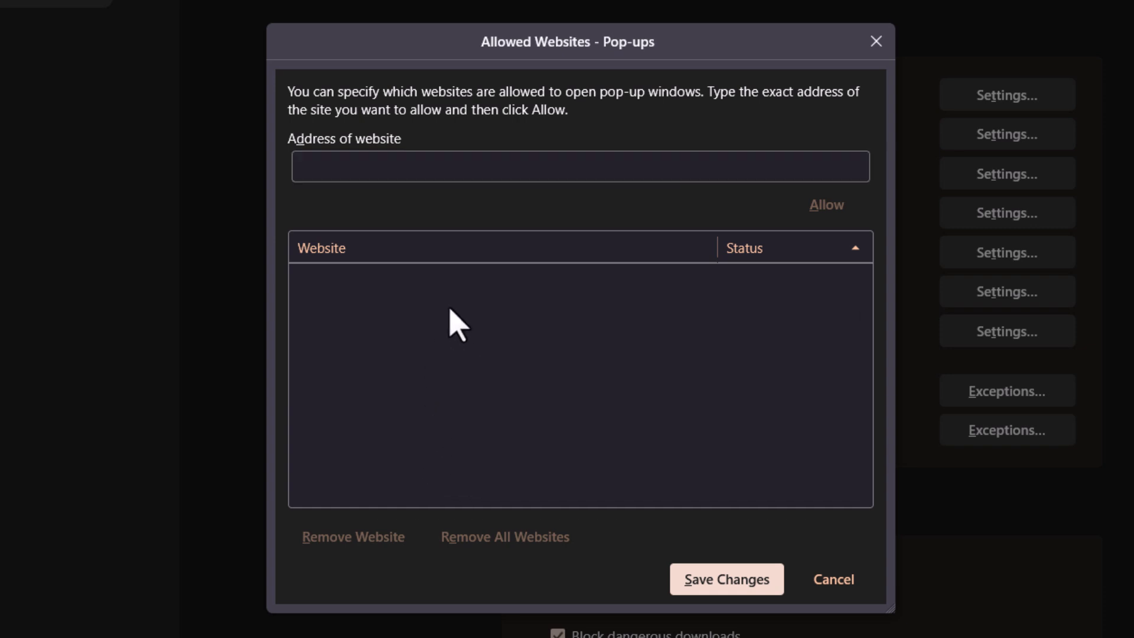
{"action": "mouse_move", "coordinate": [385, 572]}
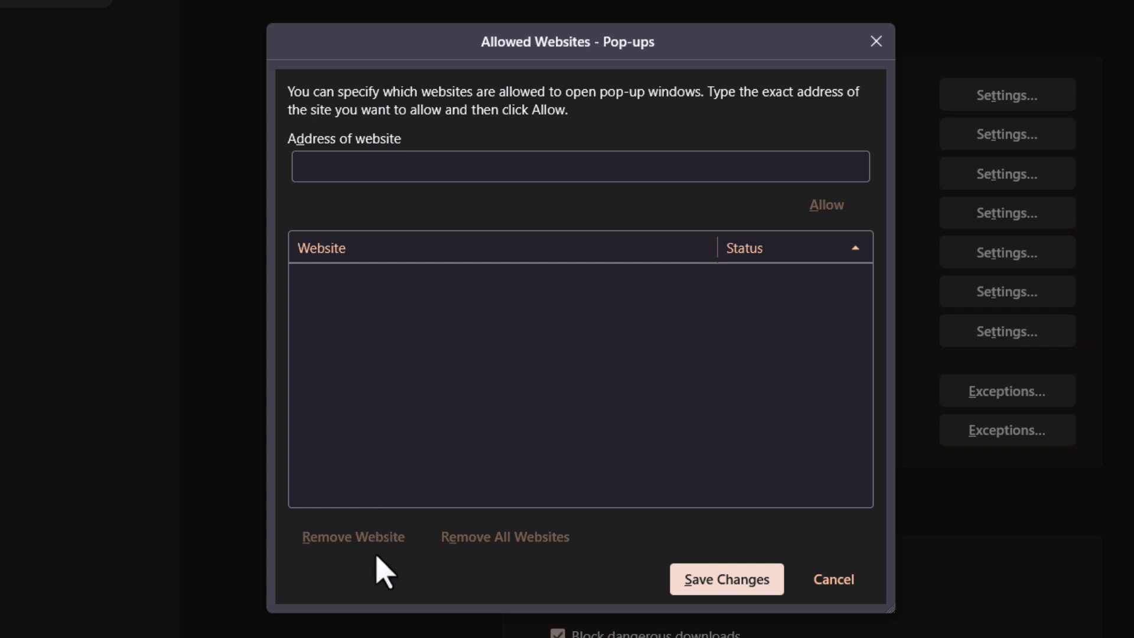
{"action": "mouse_move", "coordinate": [489, 572]}
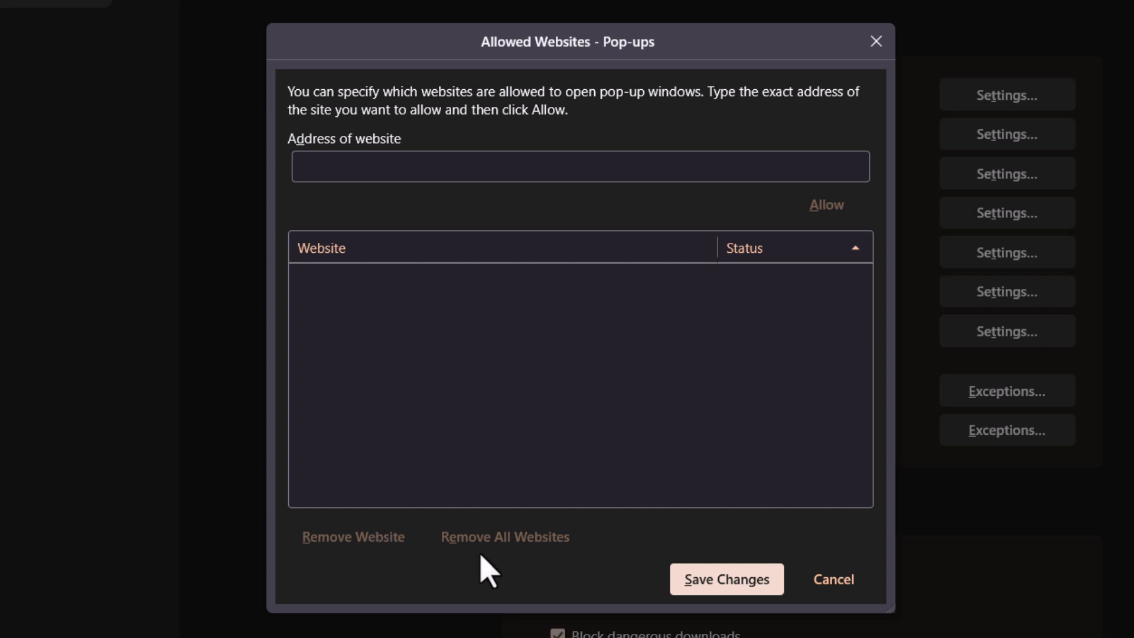
{"action": "mouse_move", "coordinate": [620, 577]}
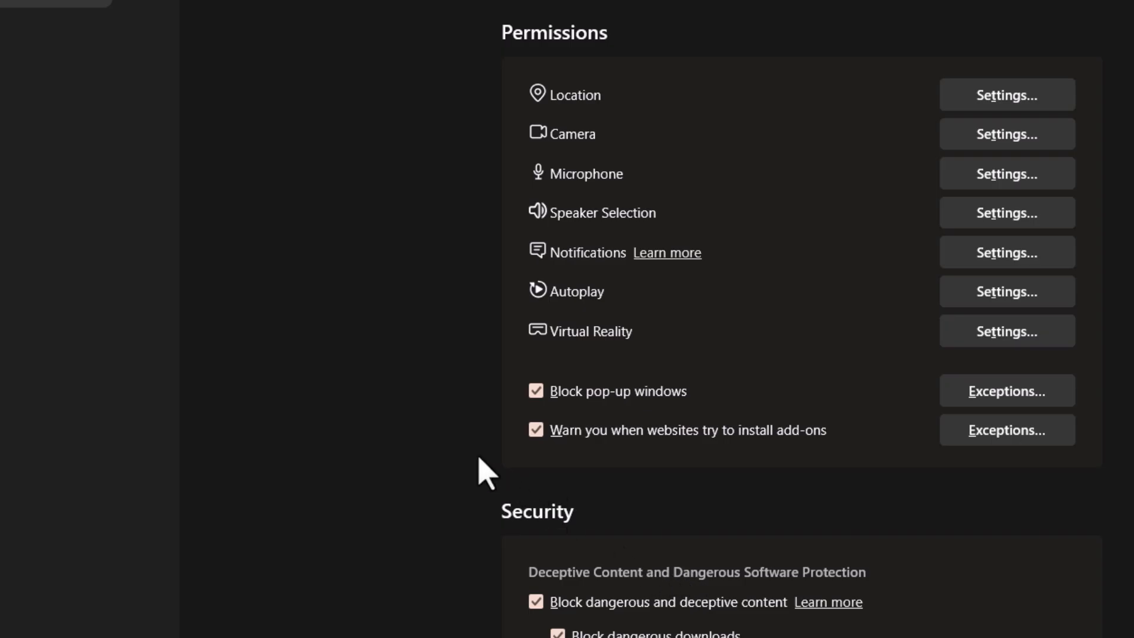
{"action": "mouse_move", "coordinate": [510, 418]}
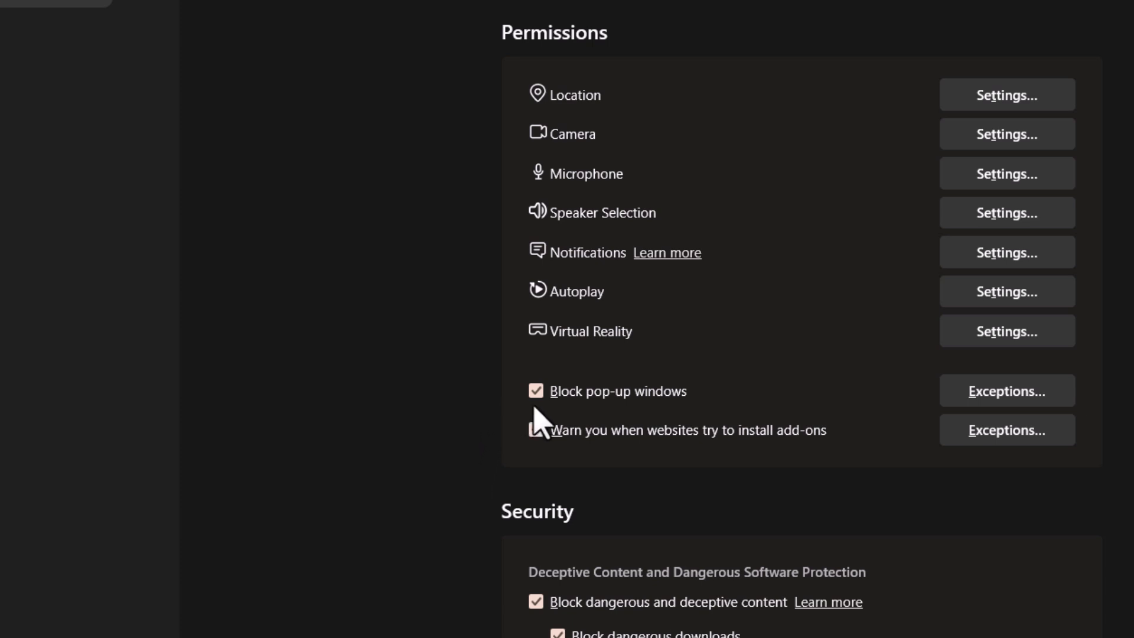
{"action": "left_click", "coordinate": [536, 430]}
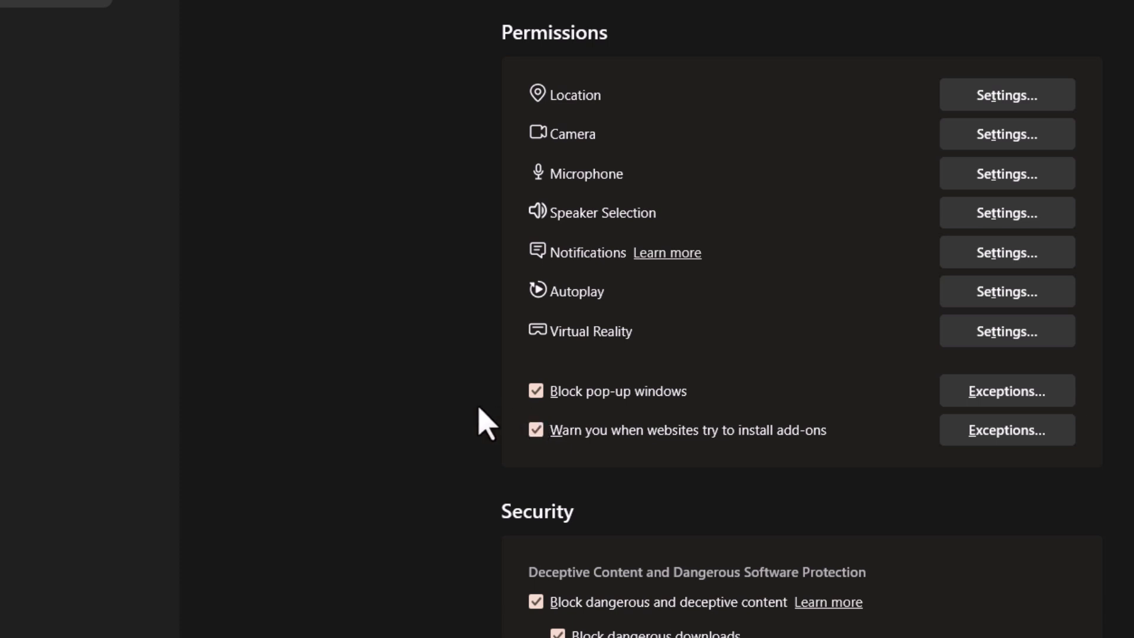